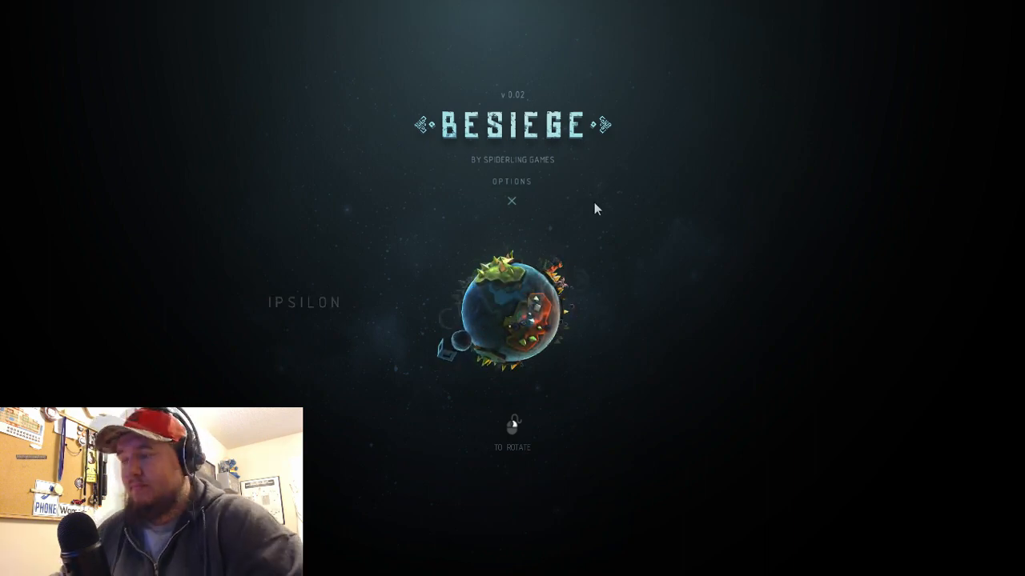
Step: Enter the Isle of Ipsilon and start zone 1, Southern Cottage
left_click(512, 312)
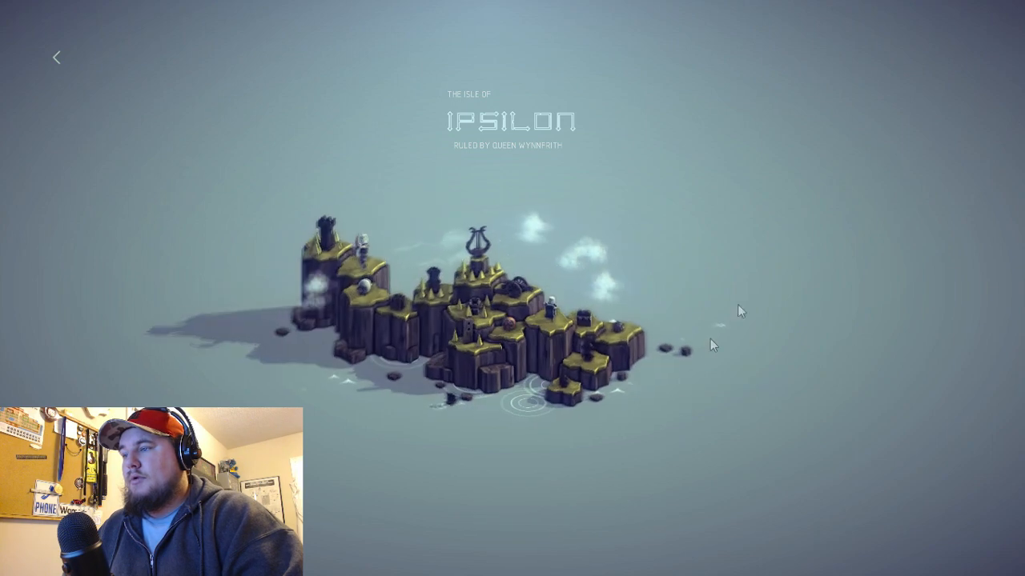
left_click(473, 349)
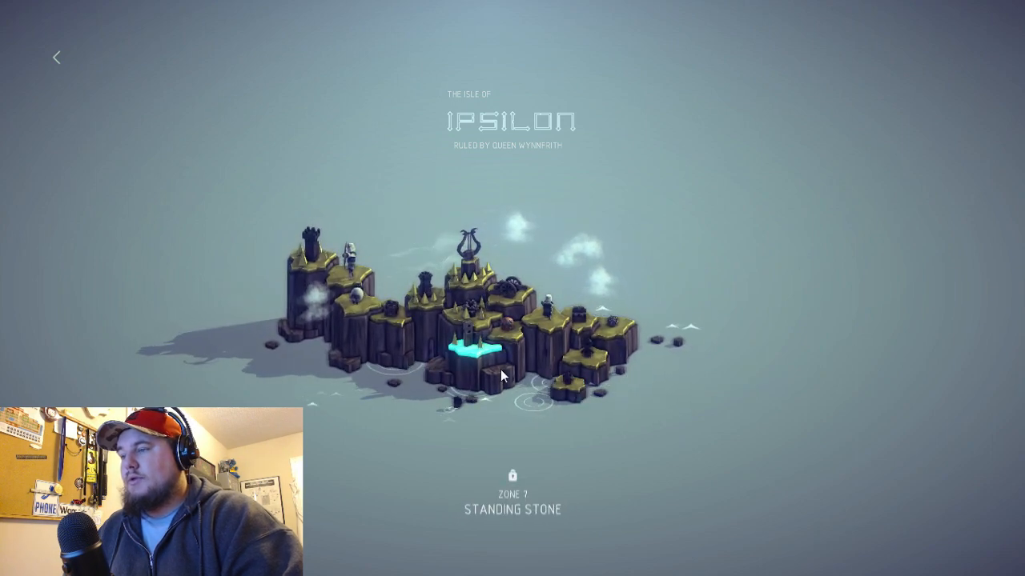
left_click(570, 384)
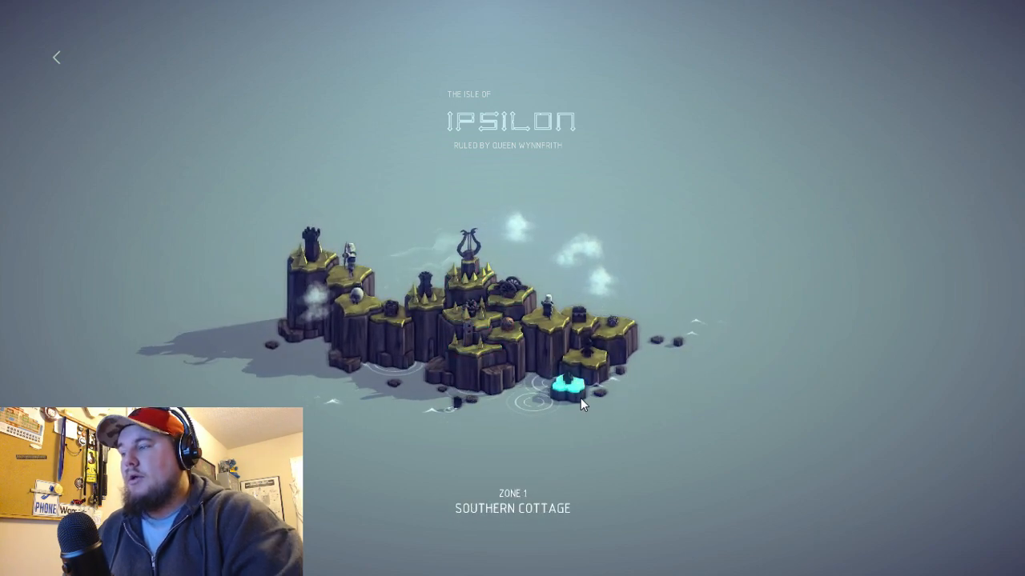
left_click(560, 384)
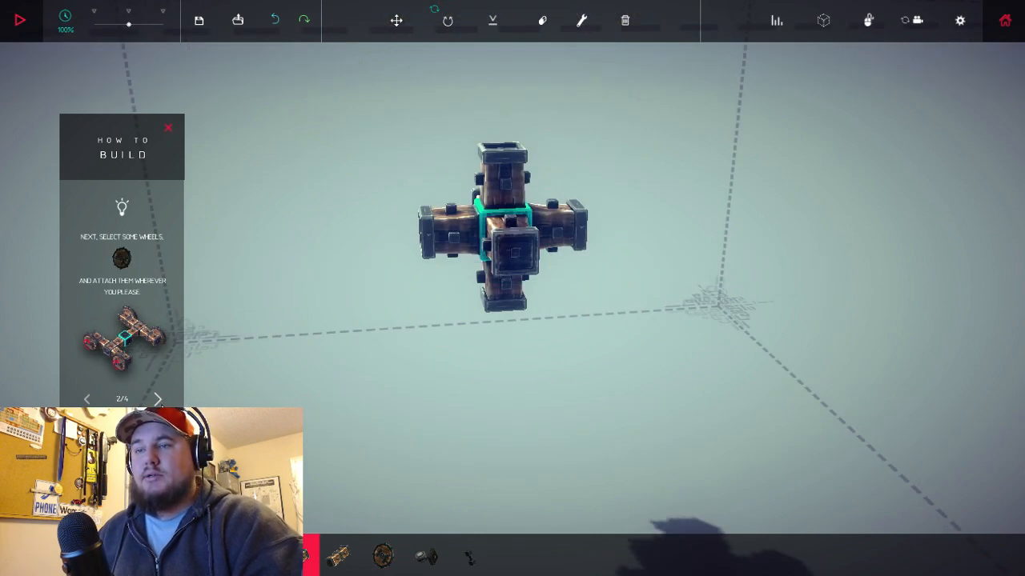
Step: Fit four wheels onto the wooden block body and drive it through the cottage
left_click(382, 555)
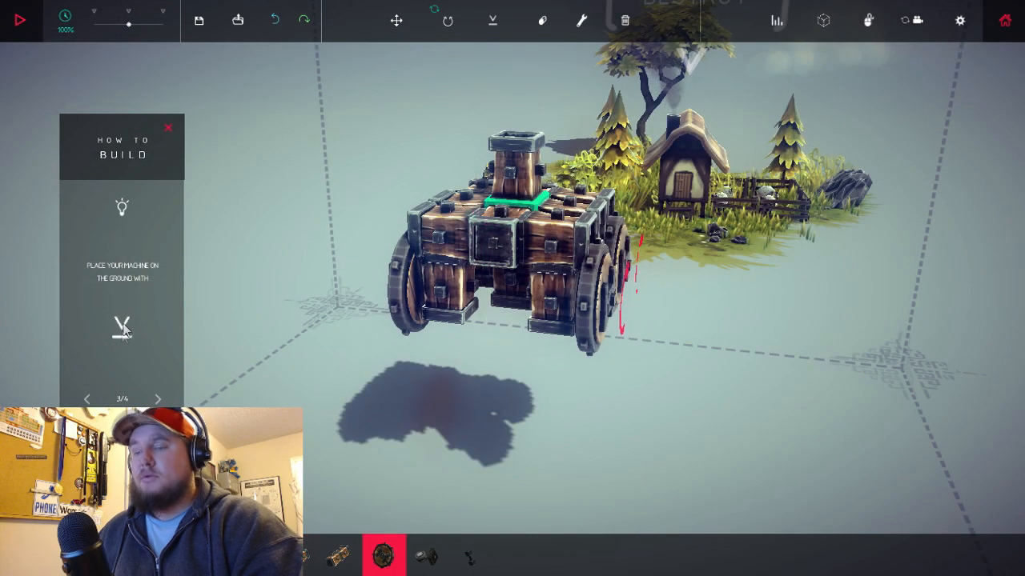
left_click(19, 19)
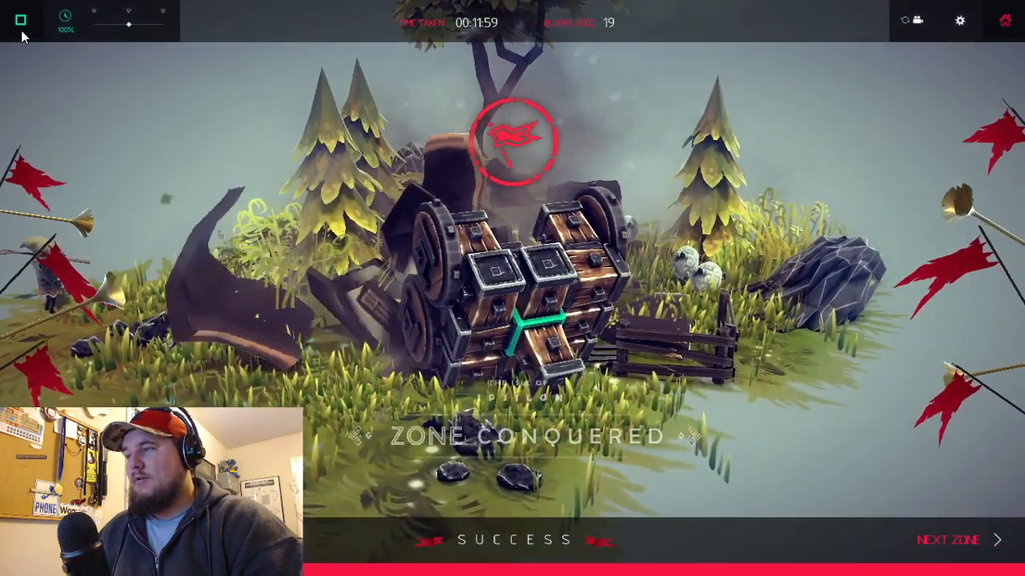
Step: End the run and build a four-wheeled cart with a tall upright block arm in the Reach Insignia zone
left_click(948, 540)
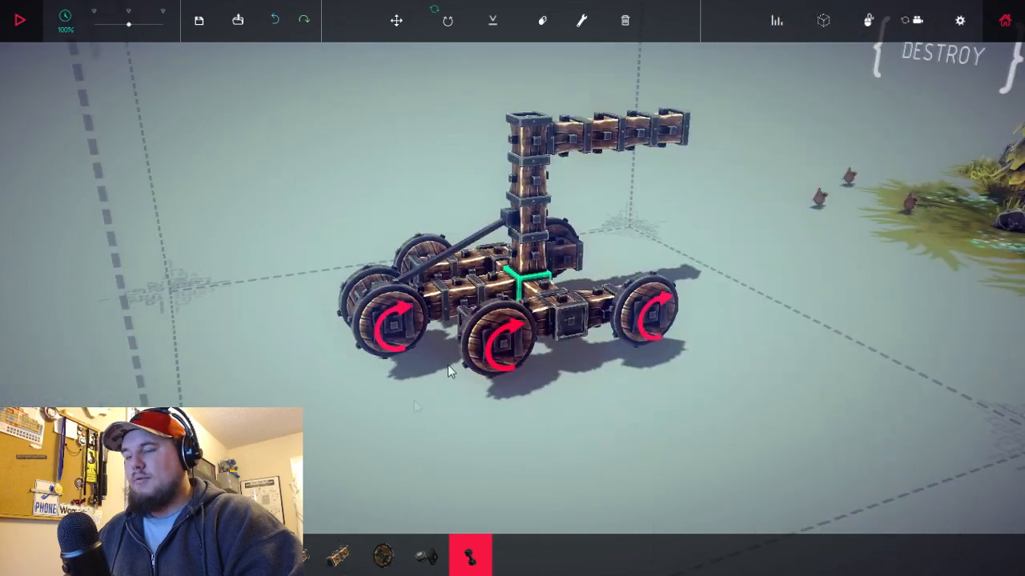
left_click(19, 19)
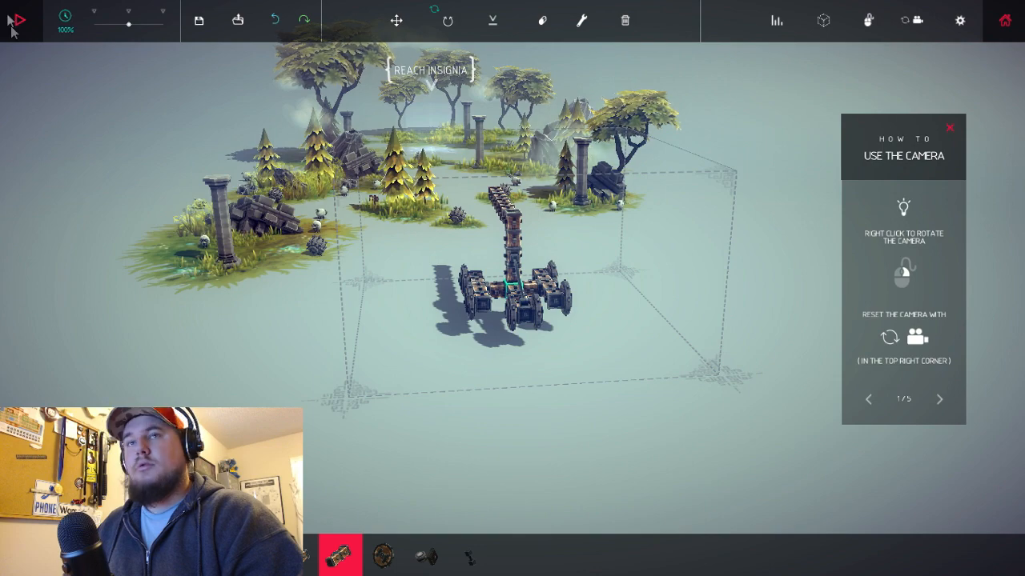
Step: Fit motor wheels to the ends of the long legs and test-drive the tall frame
left_click(17, 19)
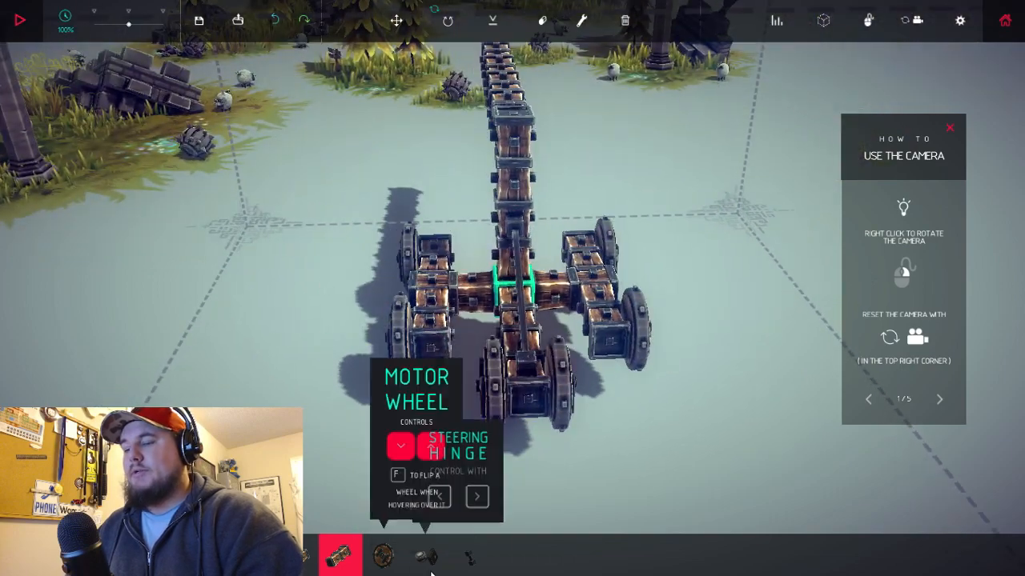
left_click(19, 19)
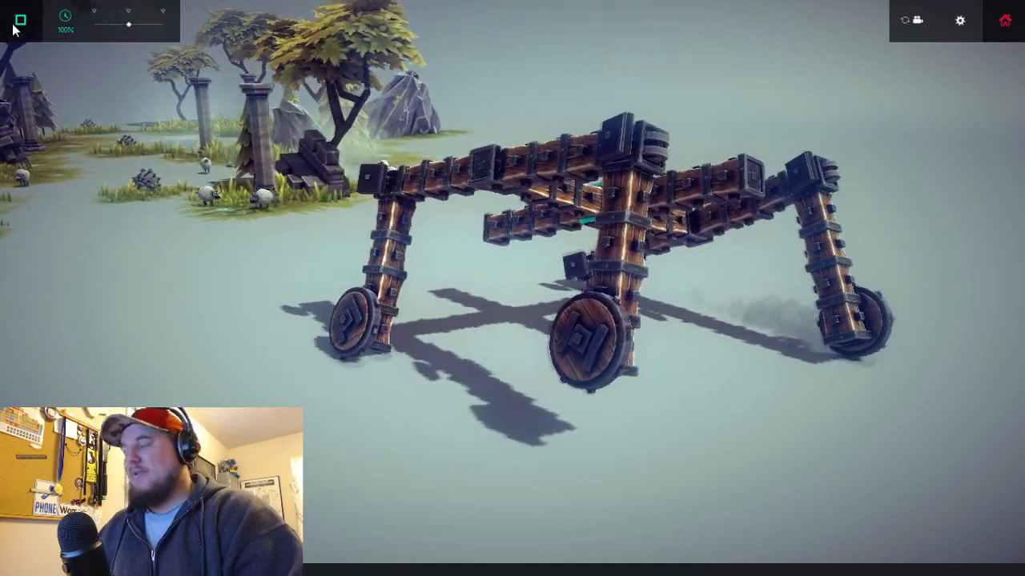
Step: Stop the test and rebuild a compact cross-shaped frame with wheels on its short arms
left_click(19, 19)
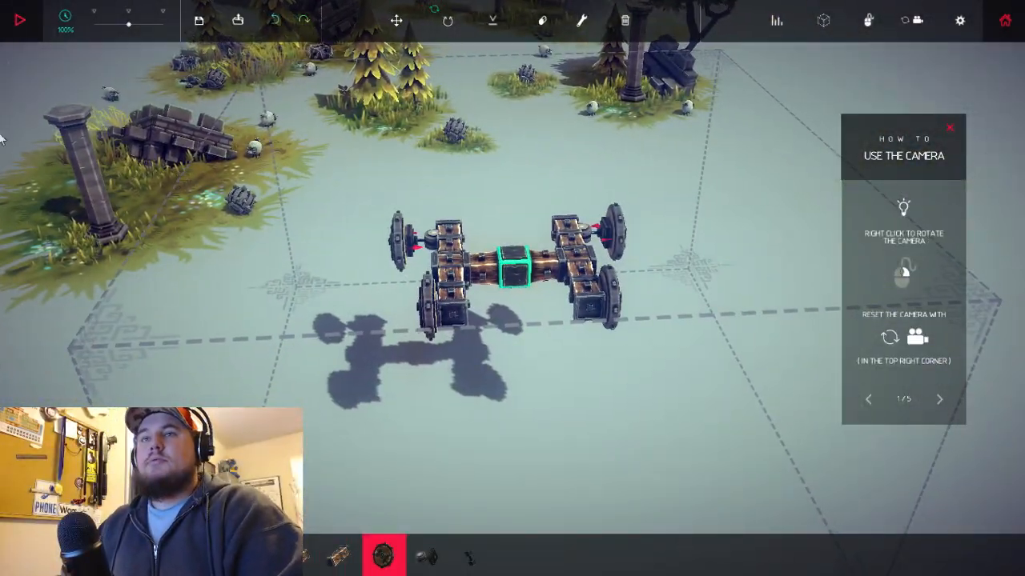
Step: Load the castle zone and stack two vertical wooden columns on the cart
left_click(19, 19)
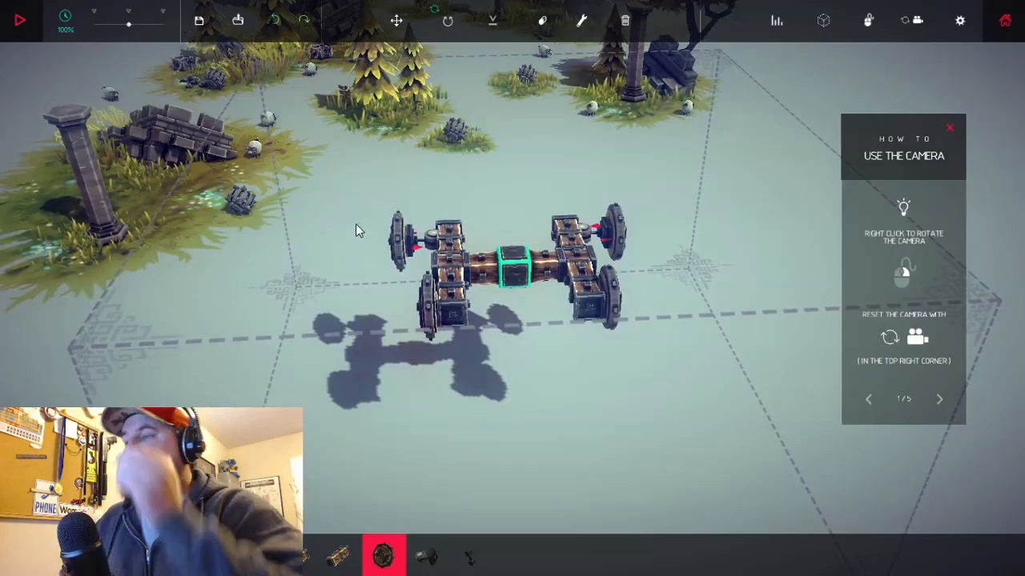
mouse_move(354, 202)
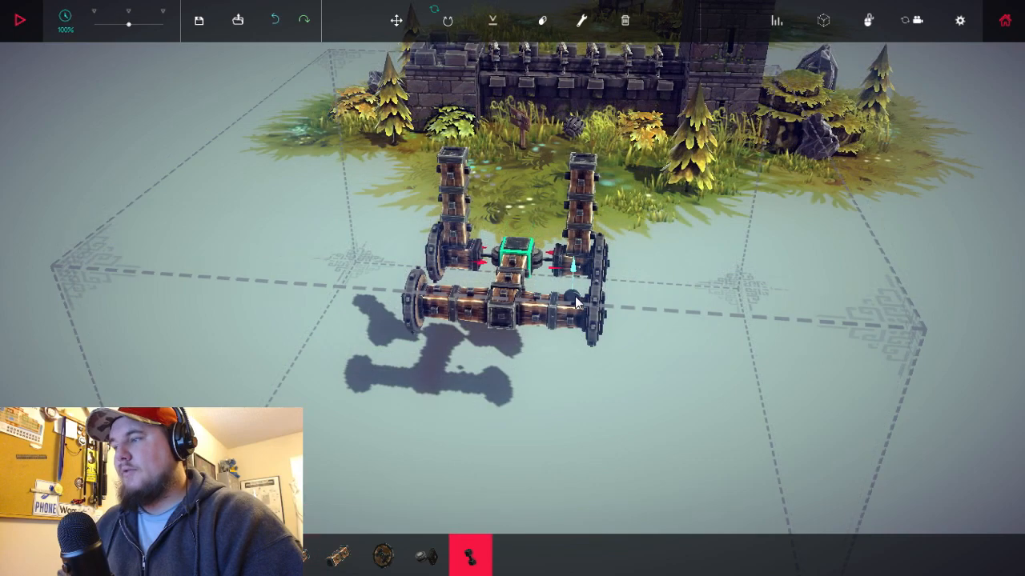
Step: Brace the twin columns with angled struts and drive the cart toward the castle wall
left_click(19, 19)
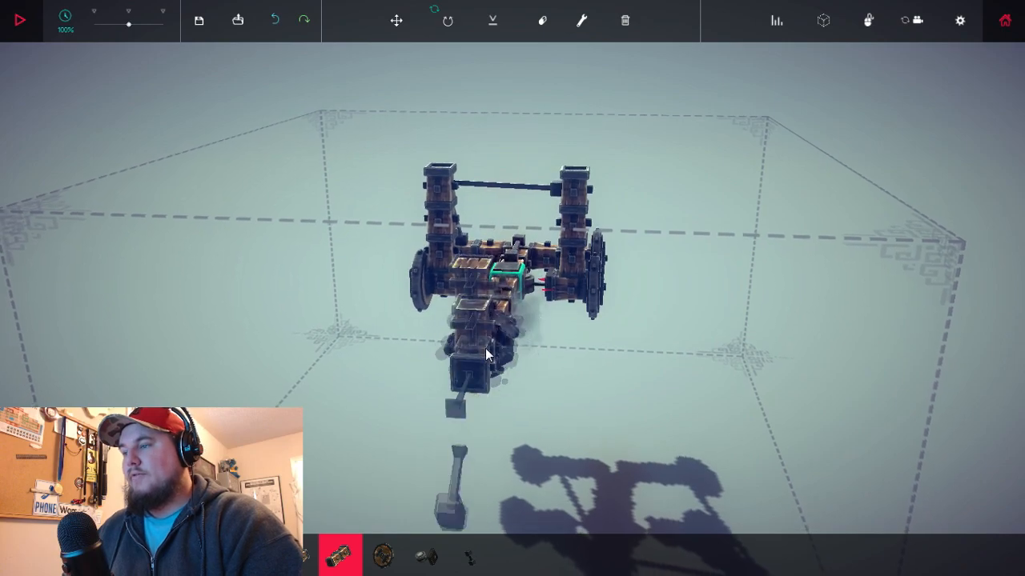
left_click(19, 20)
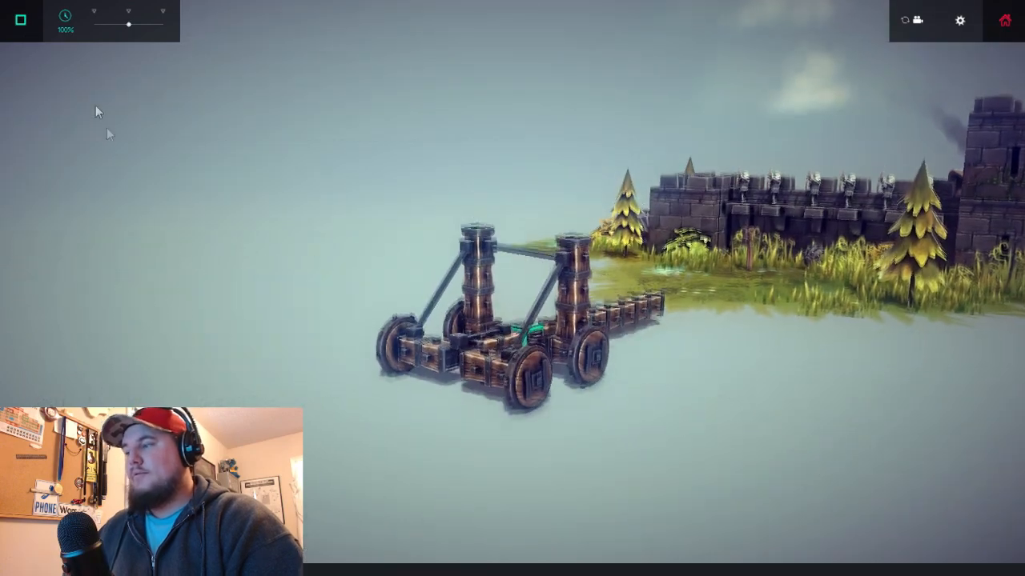